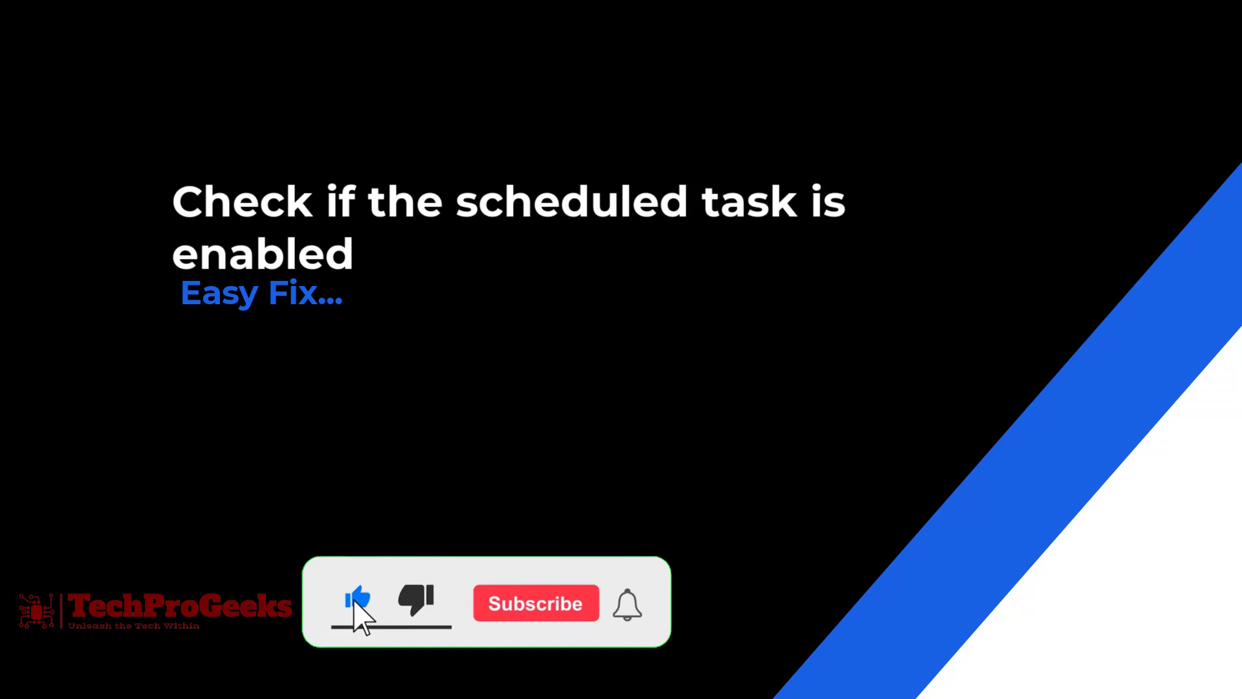
# - Launch Task Scheduler by running taskschd.msc from the Run dialog
pyautogui.click(535, 603)
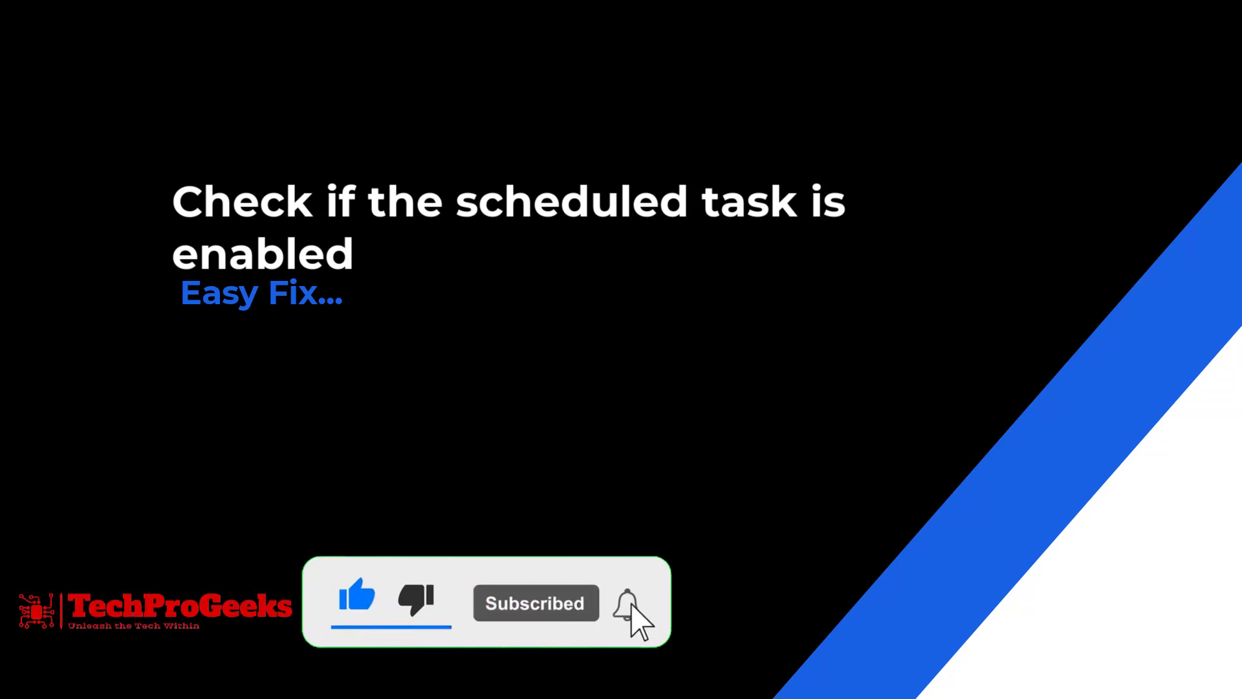
pyautogui.click(625, 603)
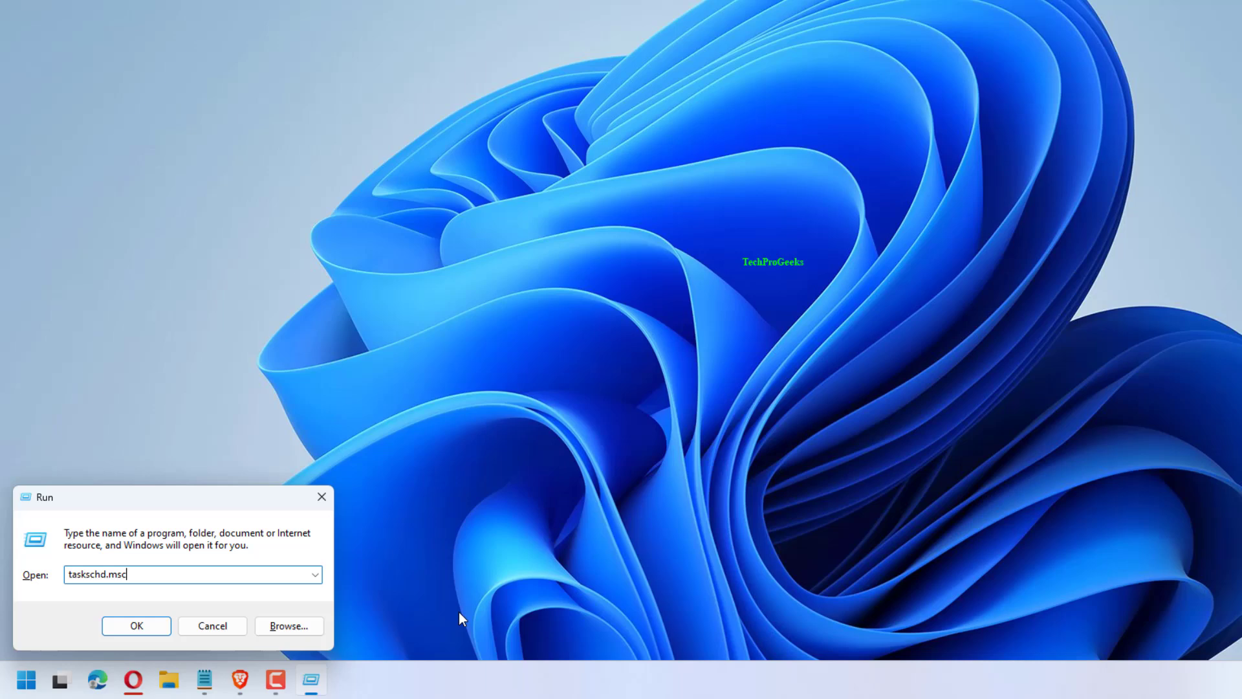
pyautogui.click(136, 625)
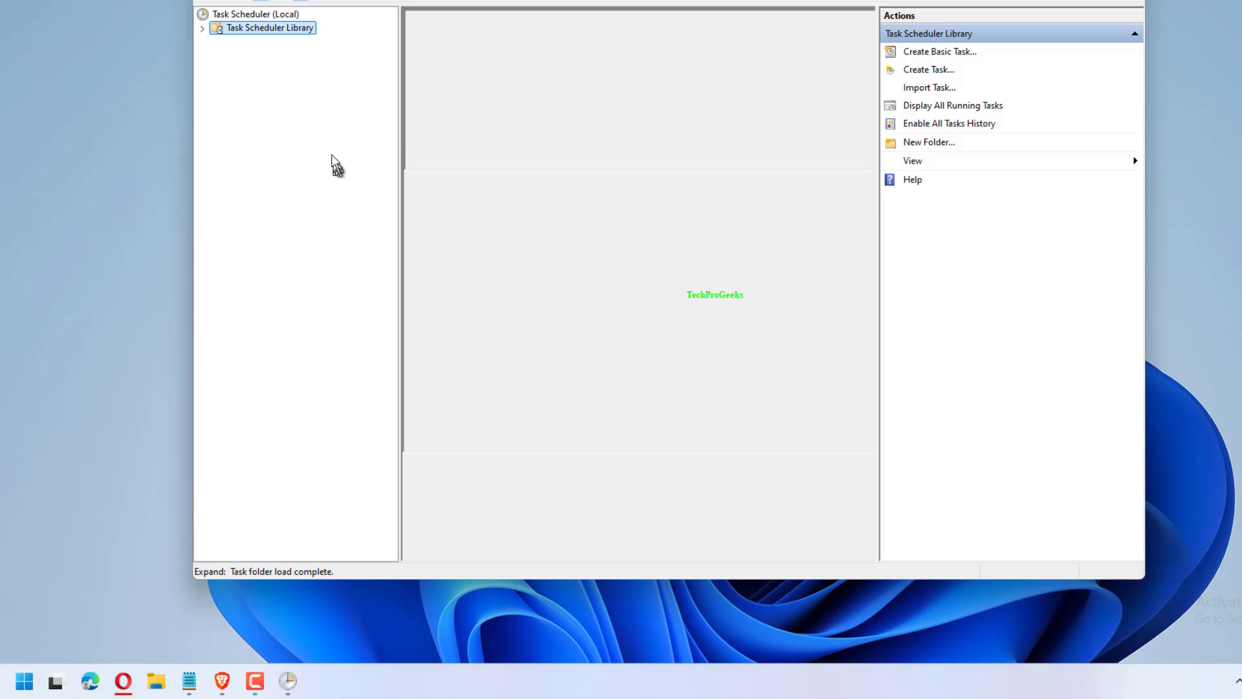
# - Browse the Task Scheduler Library and open BraveSoftwareUpdateTaskMachineCore's Properties
pyautogui.click(271, 28)
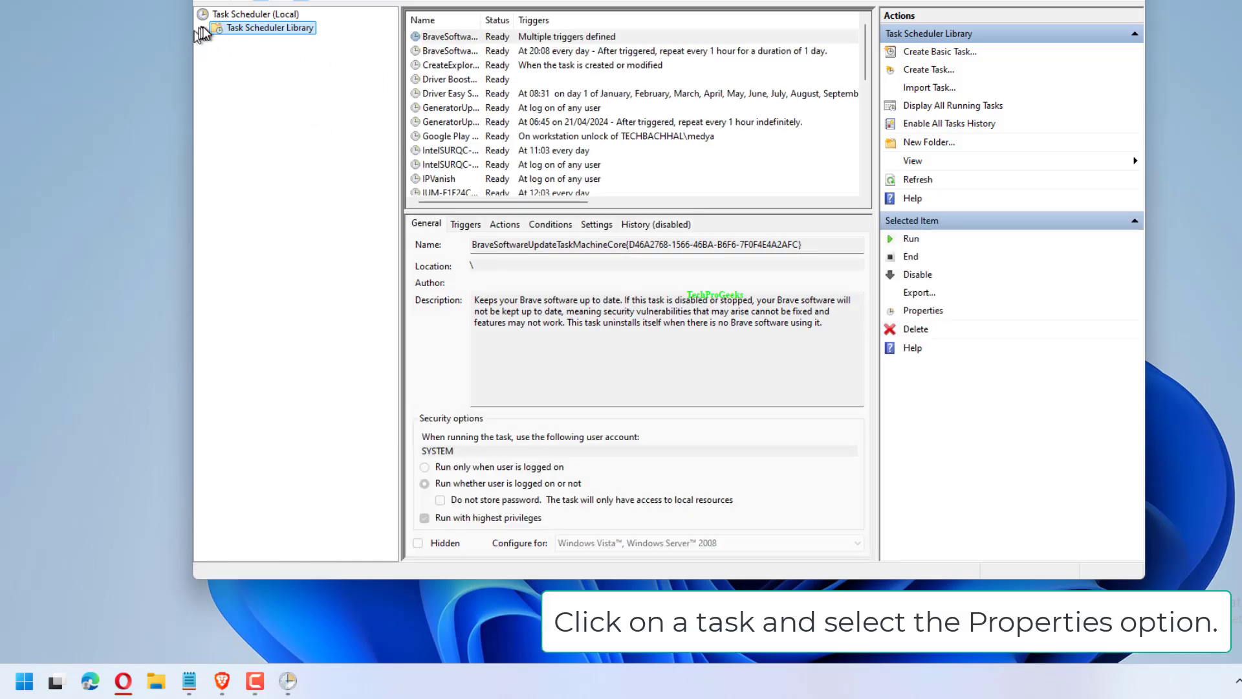
pyautogui.click(203, 27)
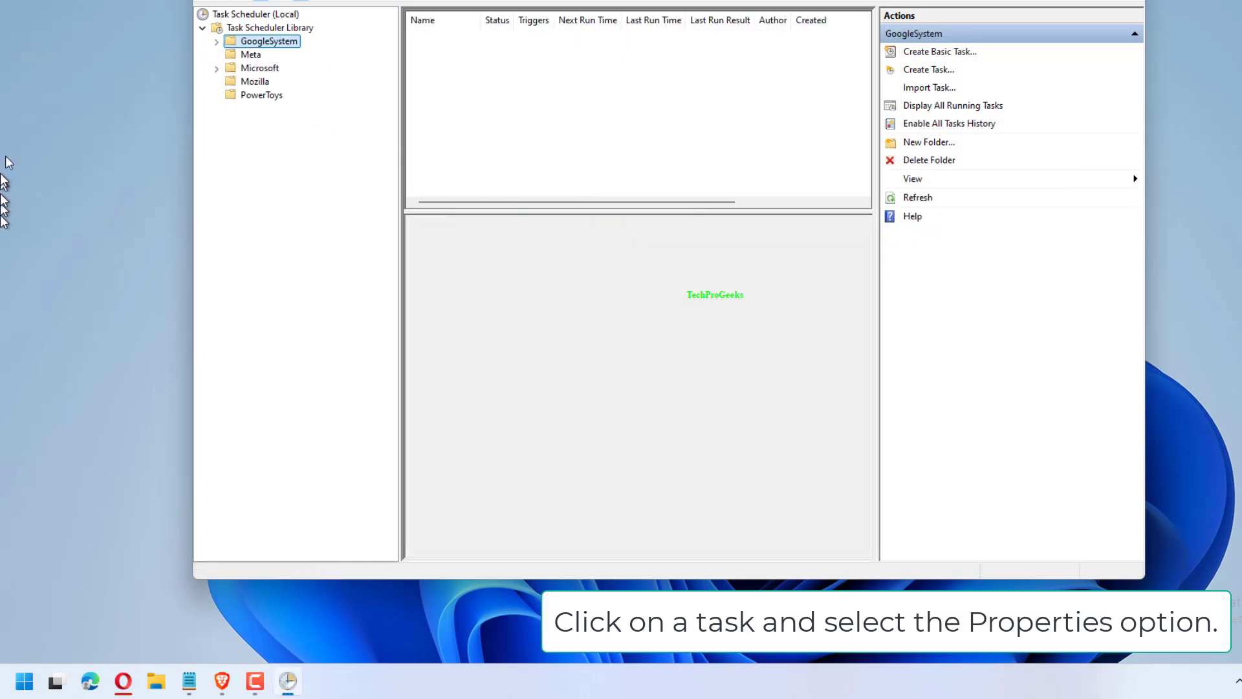
pyautogui.click(269, 27)
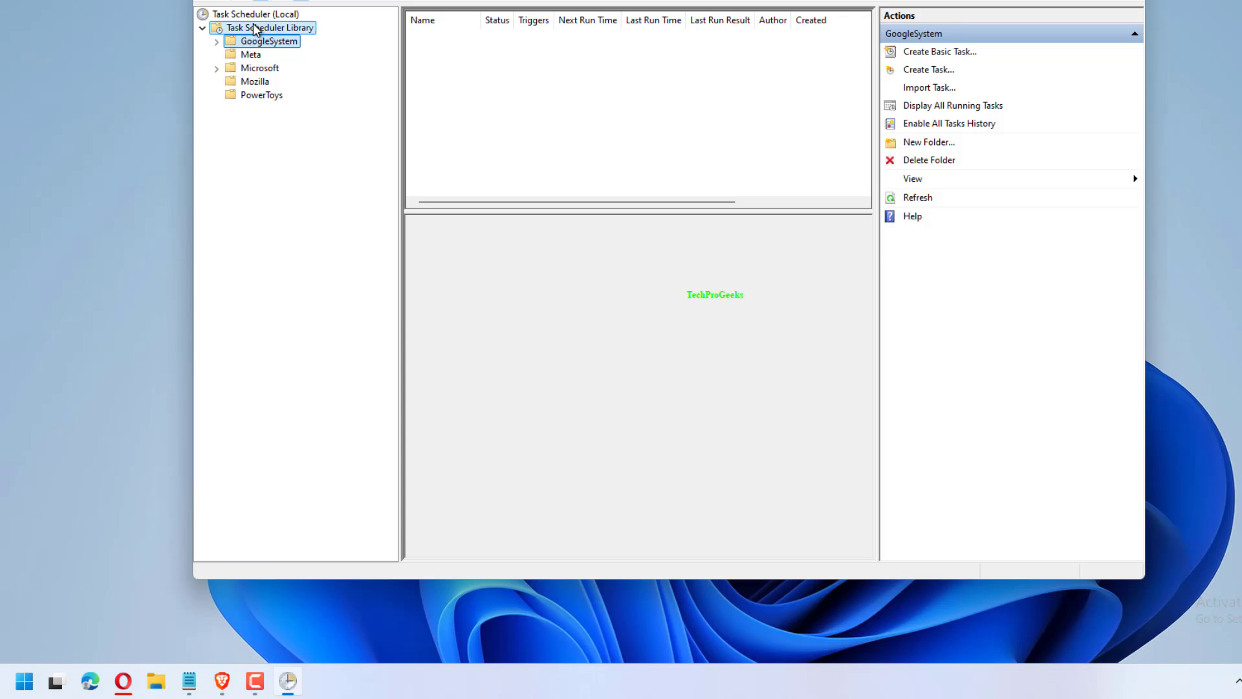
pyautogui.click(269, 27)
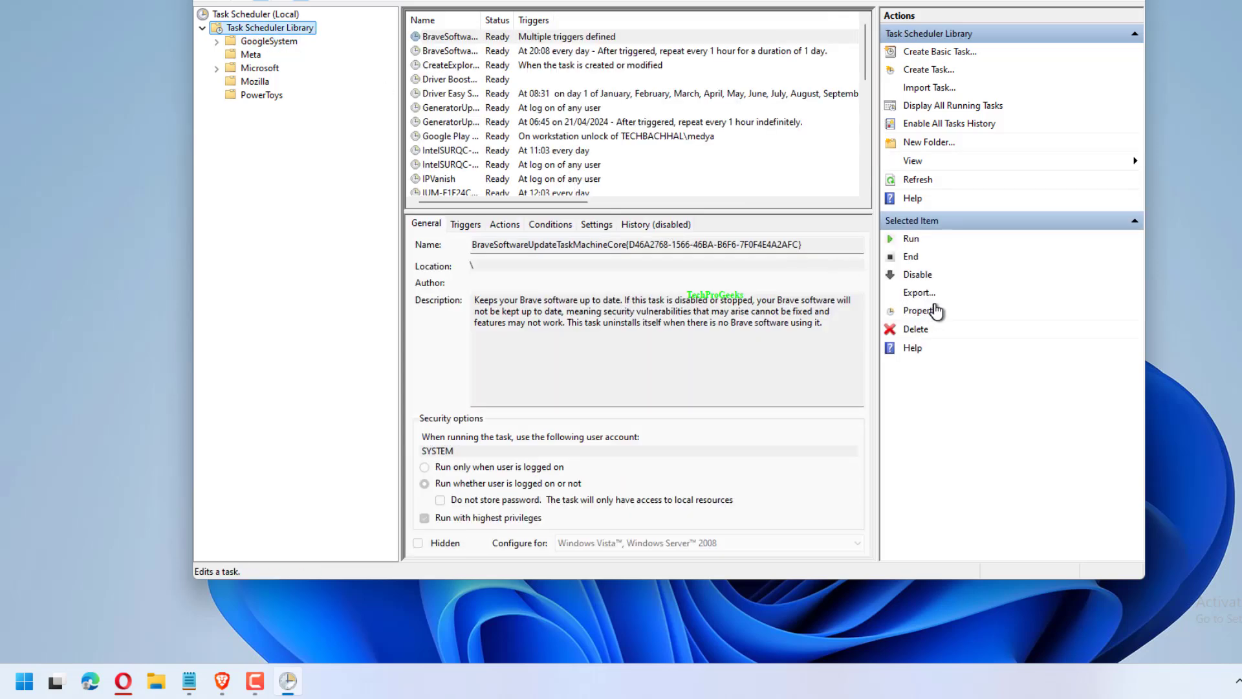
pyautogui.click(922, 310)
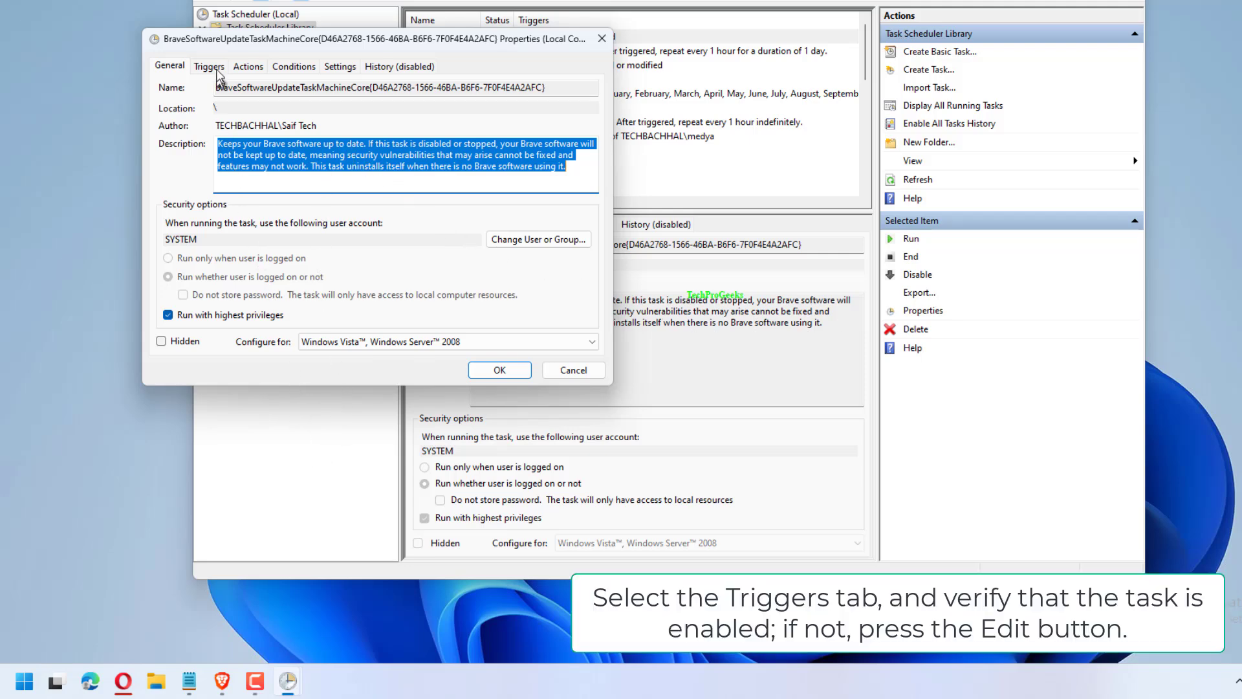
# - Check that both Brave update task triggers show as Enabled, then move to Services
pyautogui.click(209, 66)
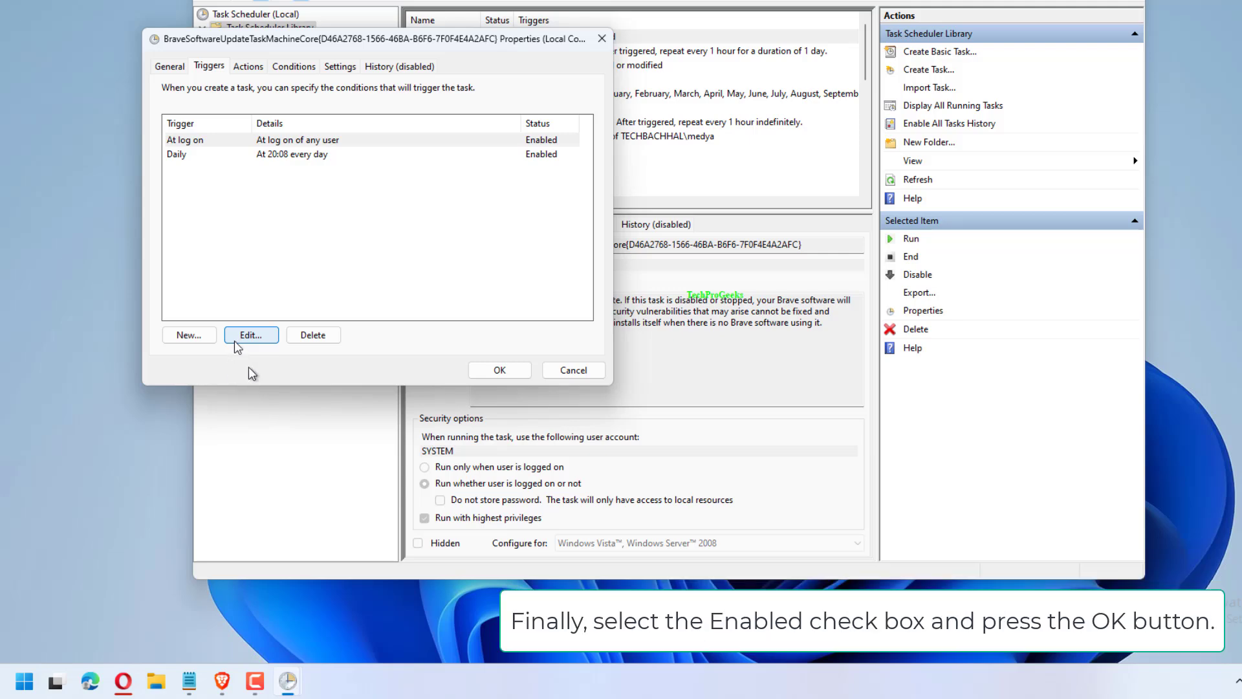
pyautogui.click(251, 334)
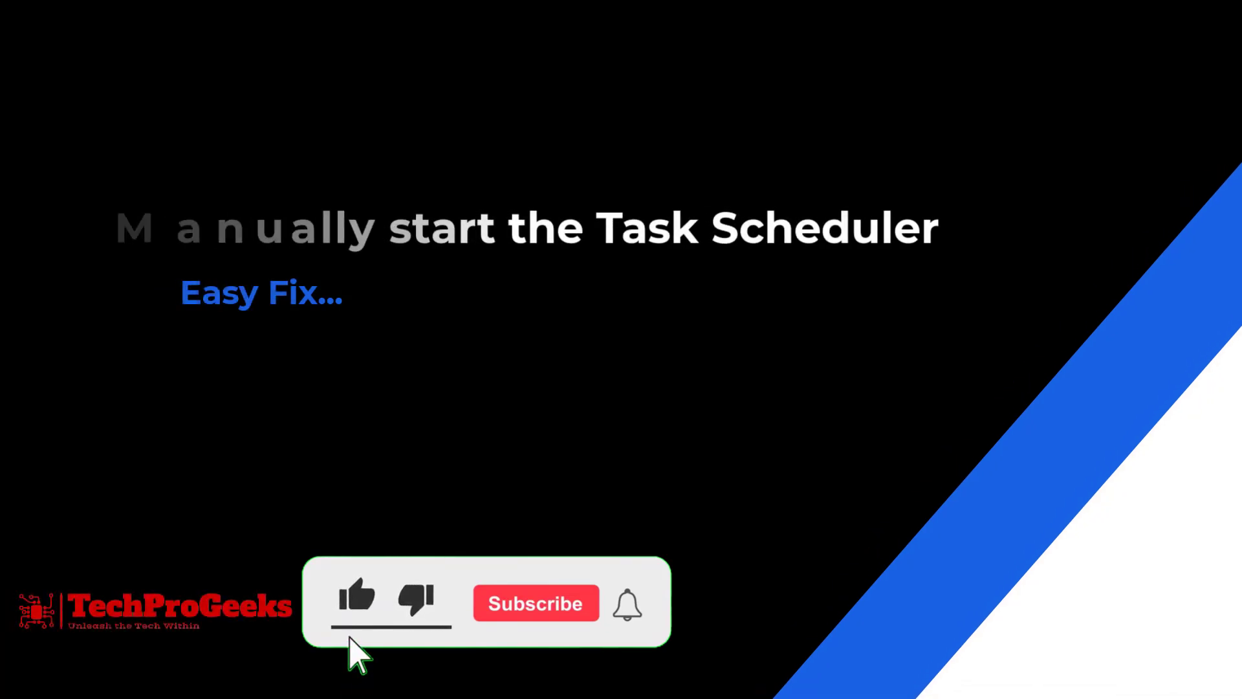
pyautogui.click(535, 603)
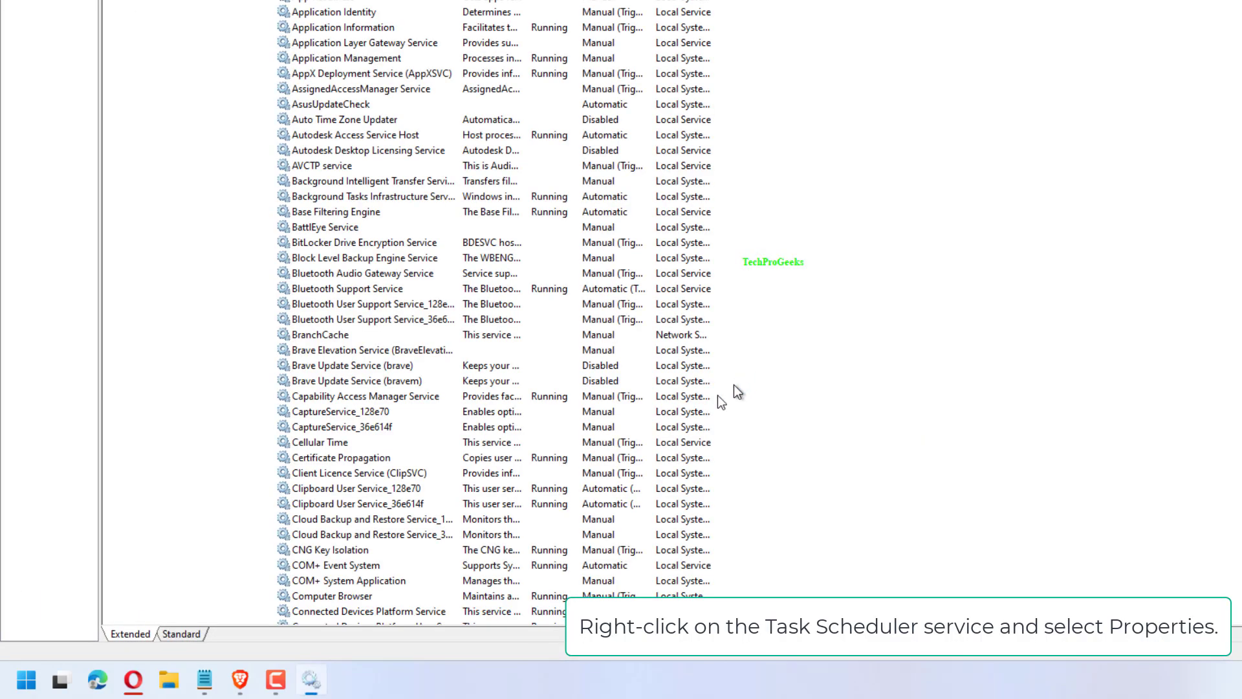
# - Scroll down the Services list toward the Task Scheduler service
pyautogui.scroll(-3)
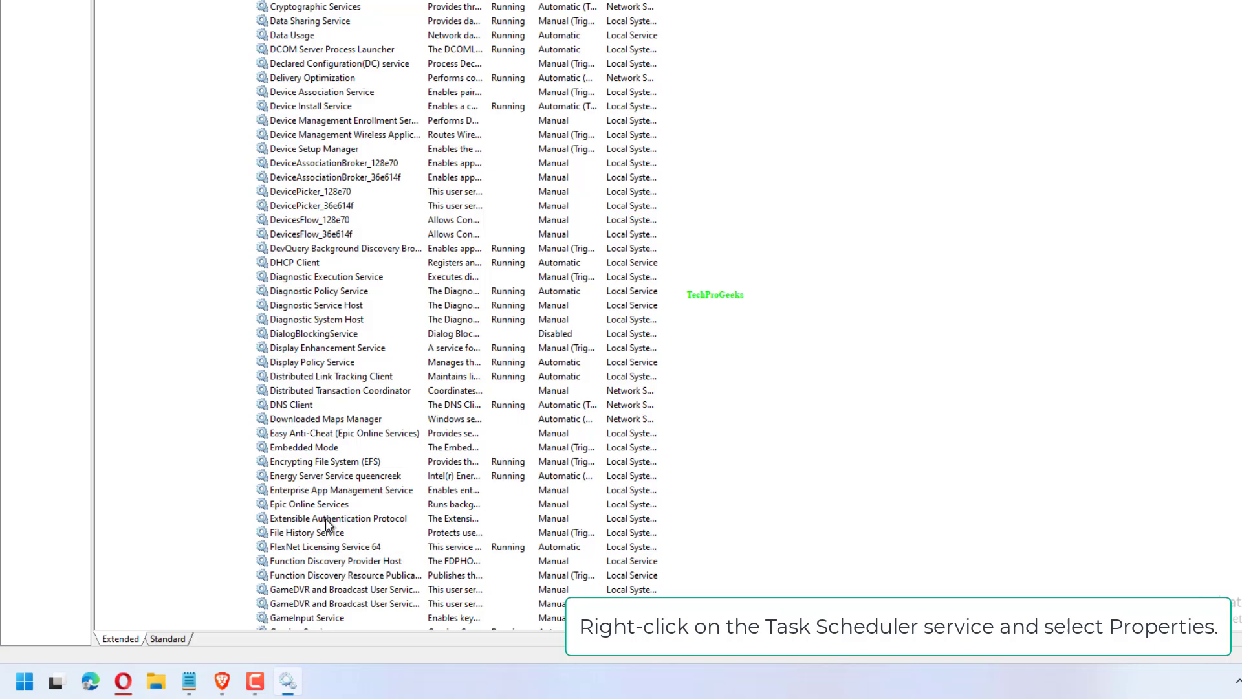
pyautogui.scroll(-3)
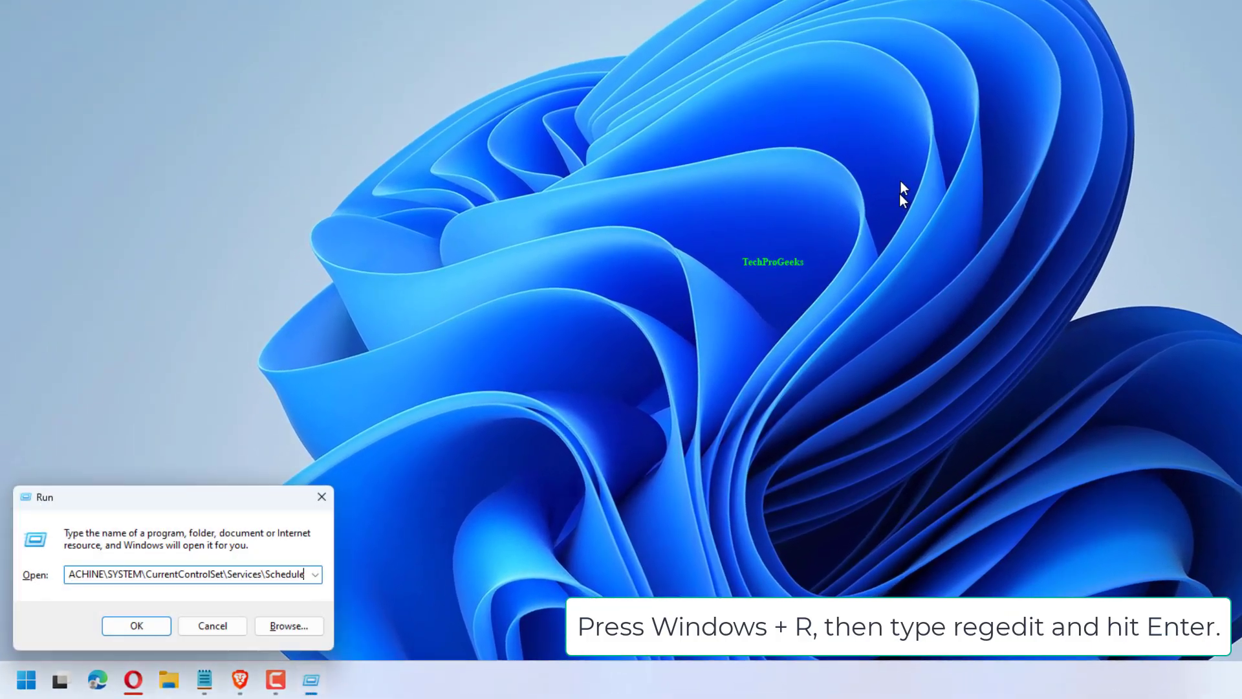
# - Launch Registry Editor by running regedit from the Run dialog
pyautogui.write('r')
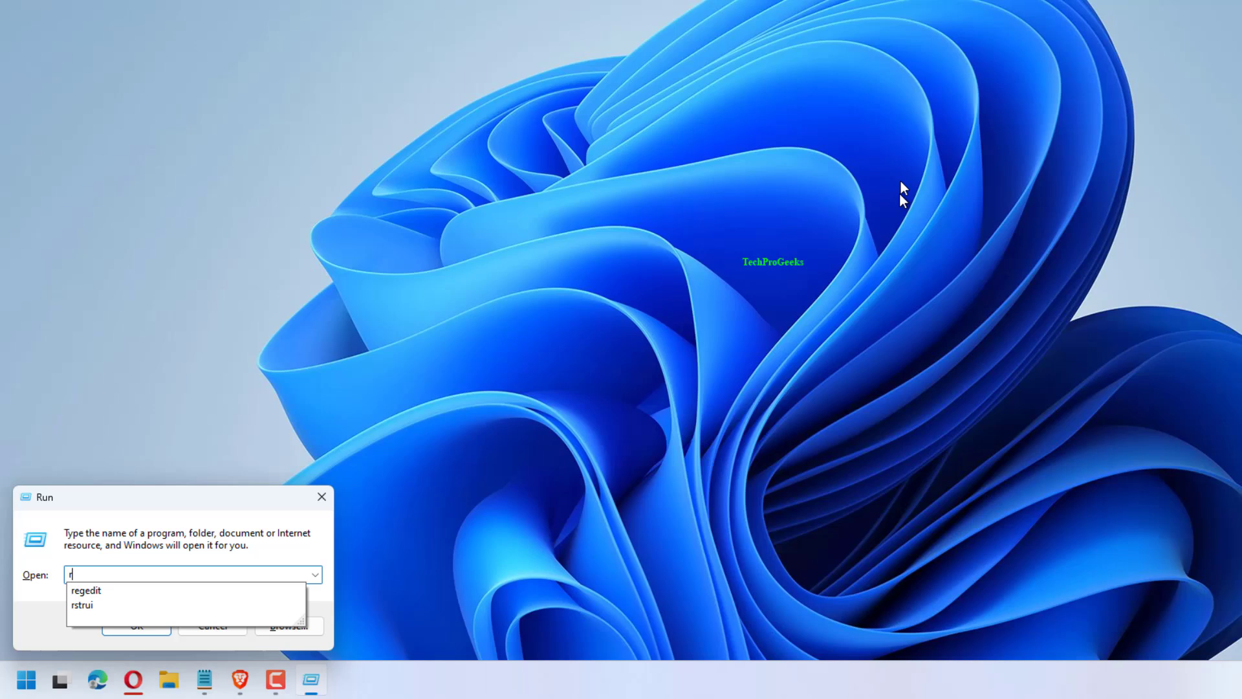
pyautogui.write('ege')
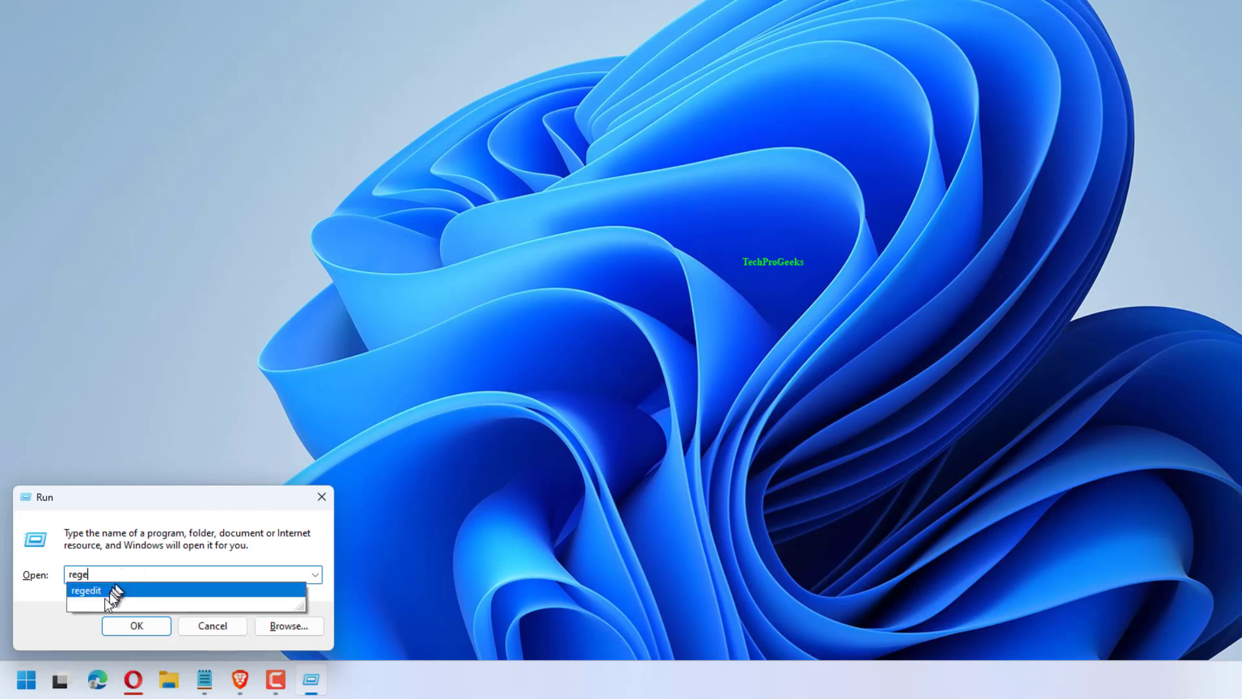
pyautogui.click(88, 590)
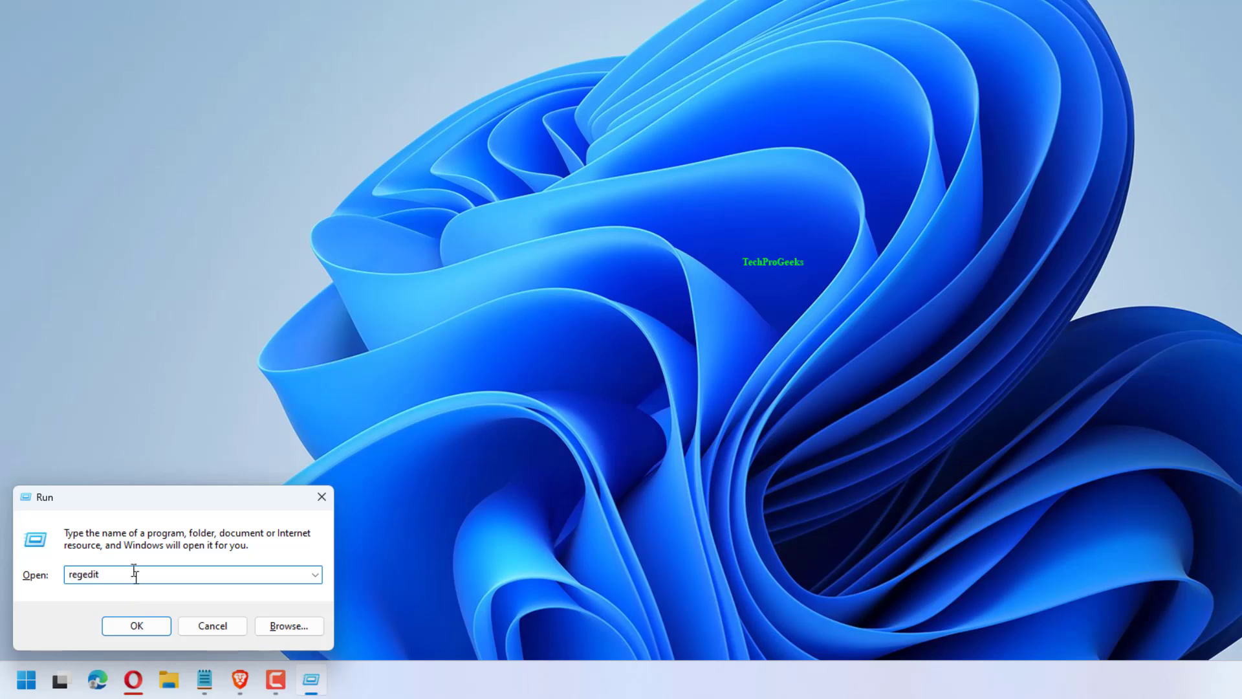
pyautogui.click(135, 626)
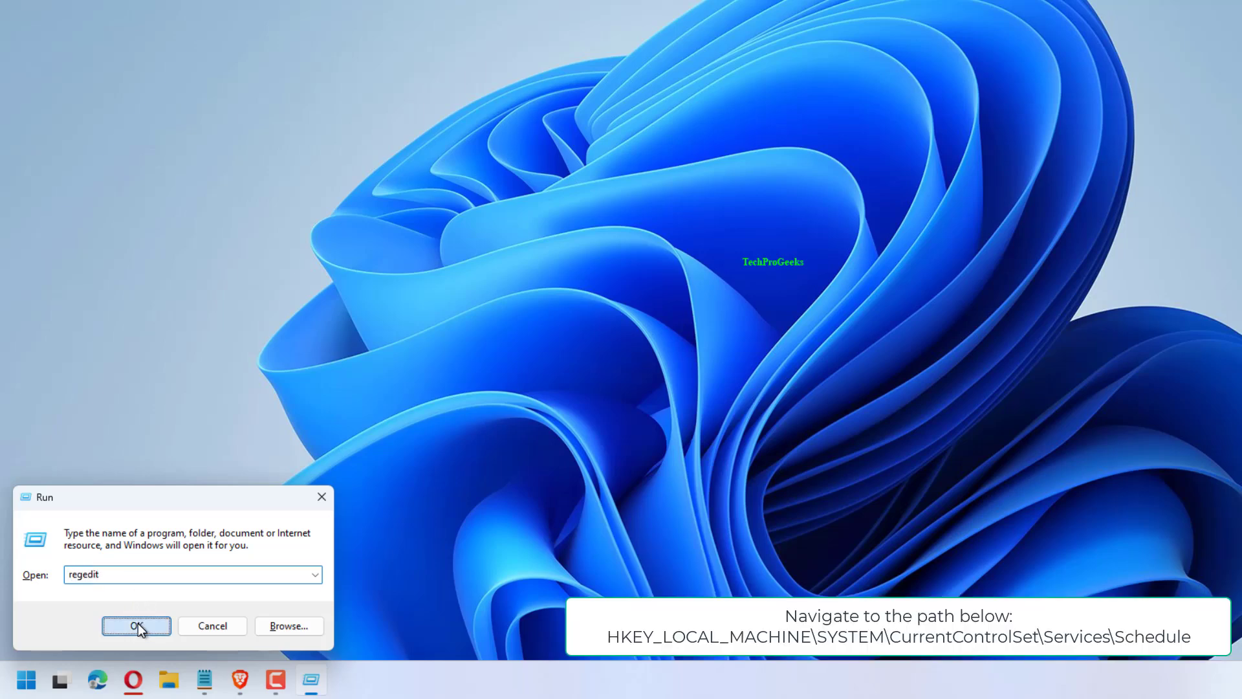
pyautogui.click(135, 625)
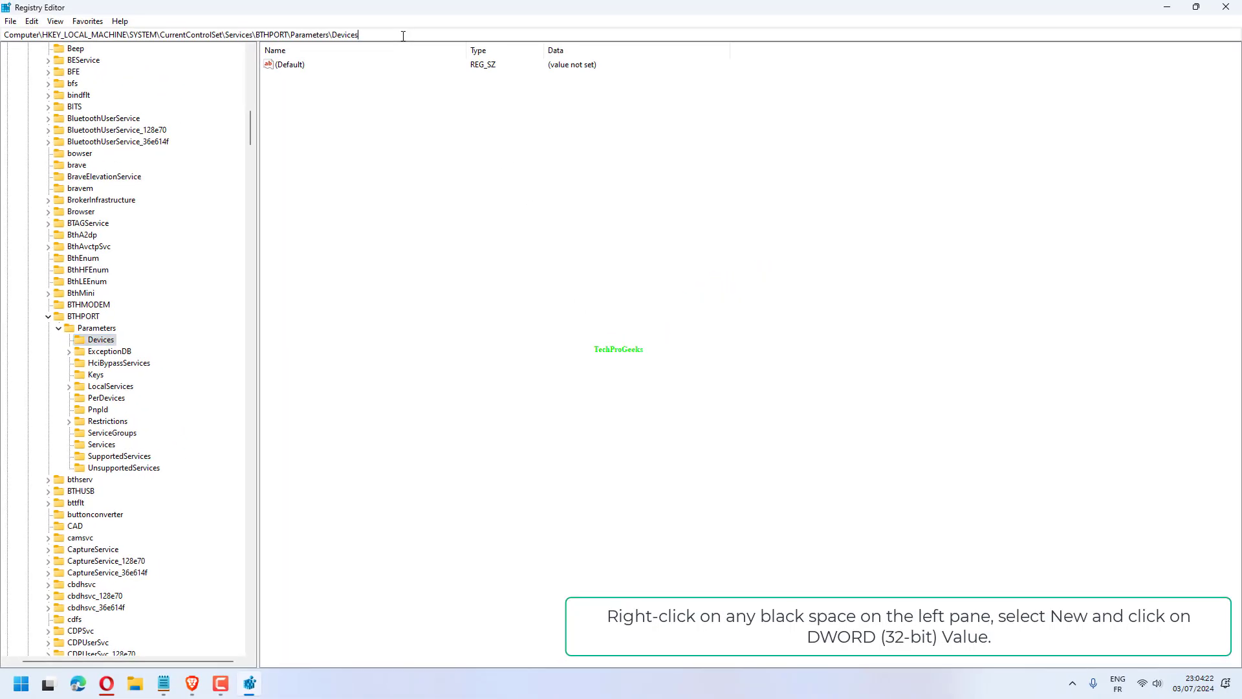
# - Go to the Services\Schedule registry key and set its Start value to 2
pyautogui.tripleClick(198, 34)
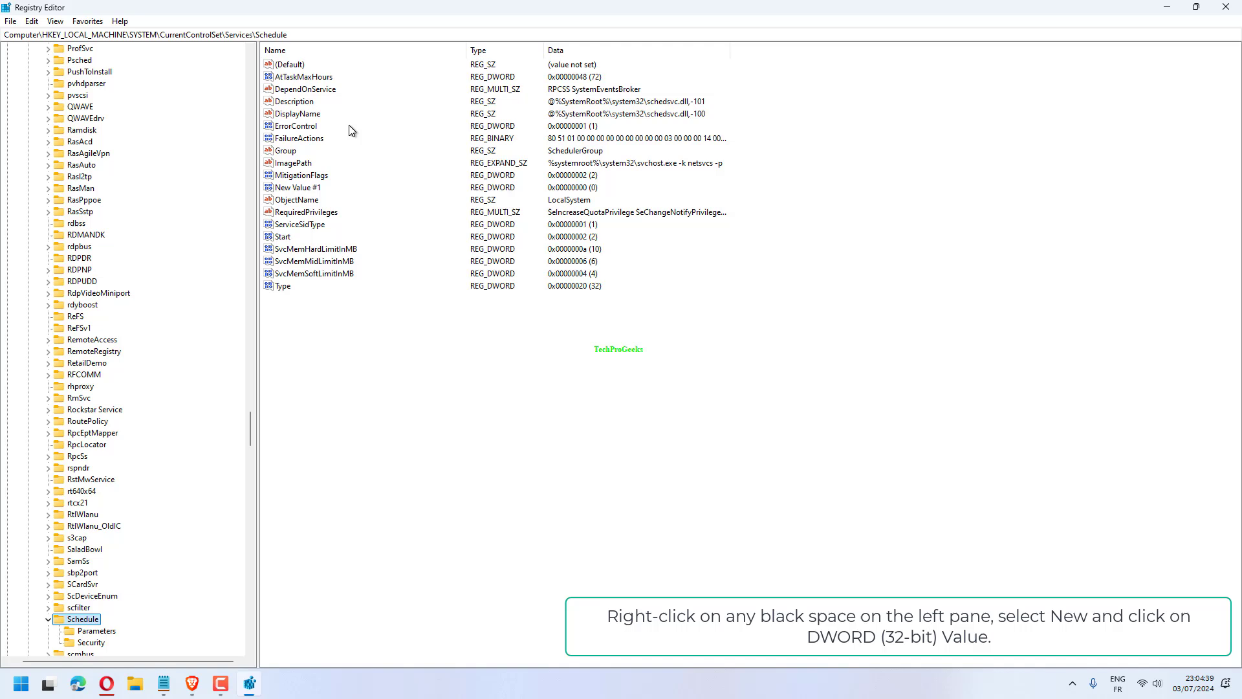
pyautogui.doubleClick(282, 237)
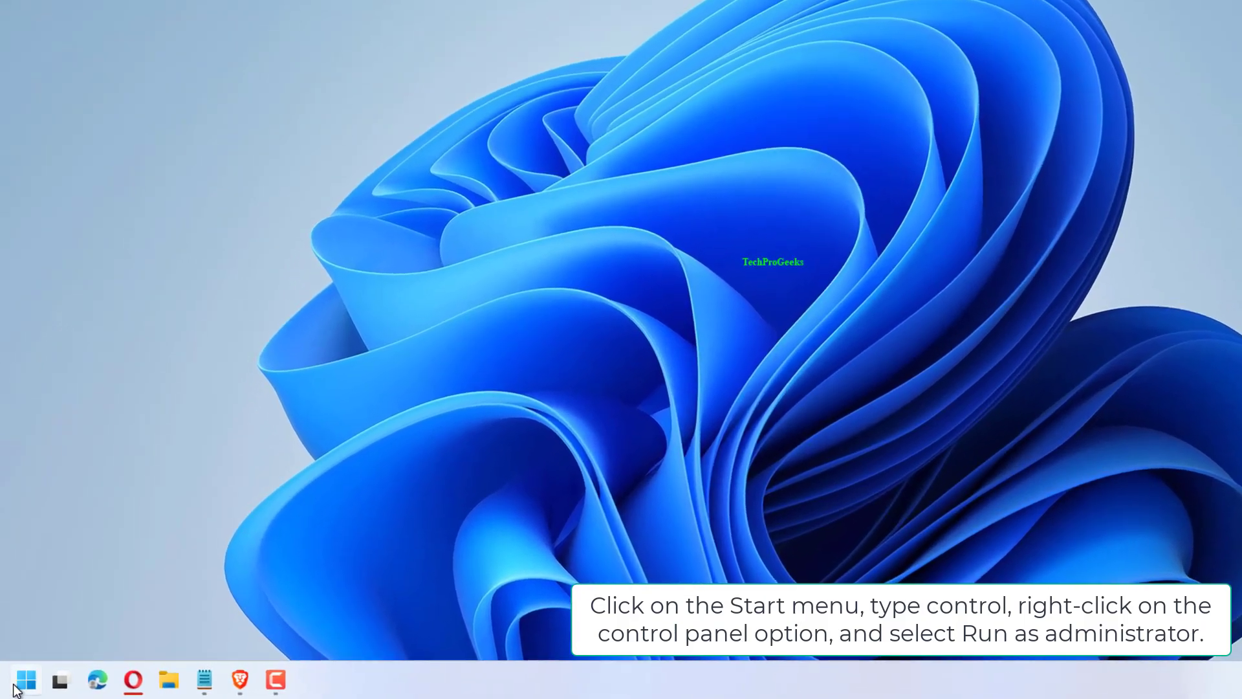
# - Run Command Prompt as administrator from the Start menu
pyautogui.click(25, 680)
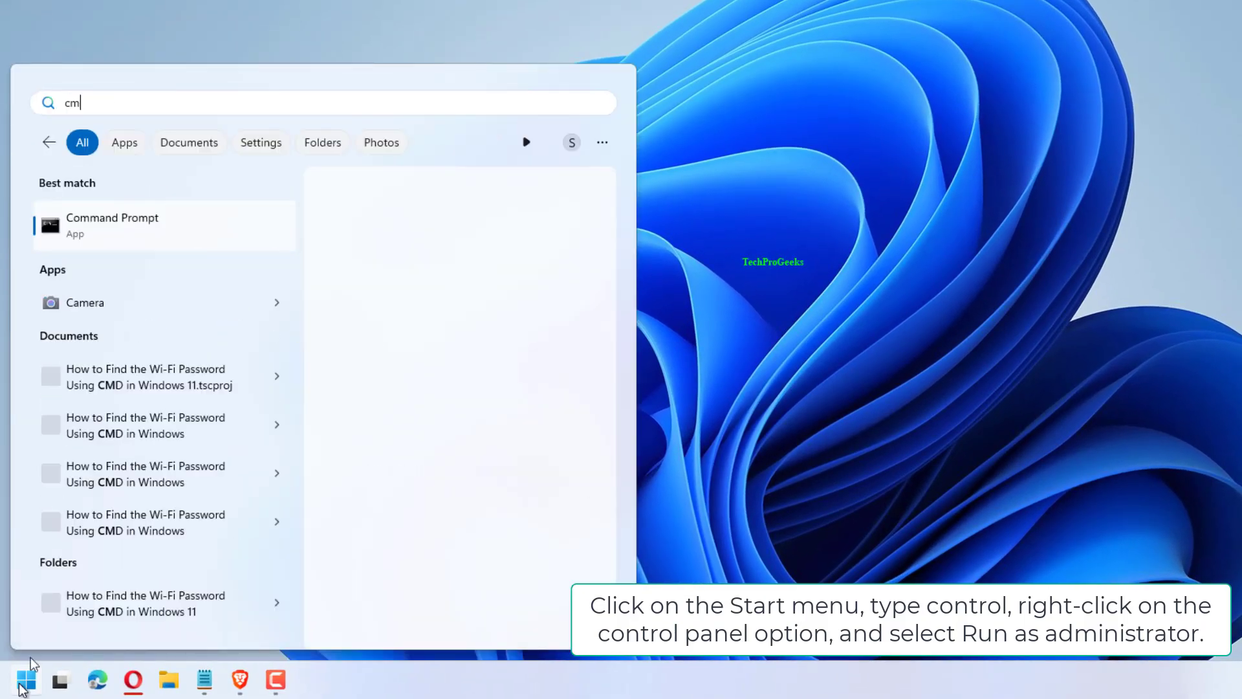
pyautogui.rightClick(112, 225)
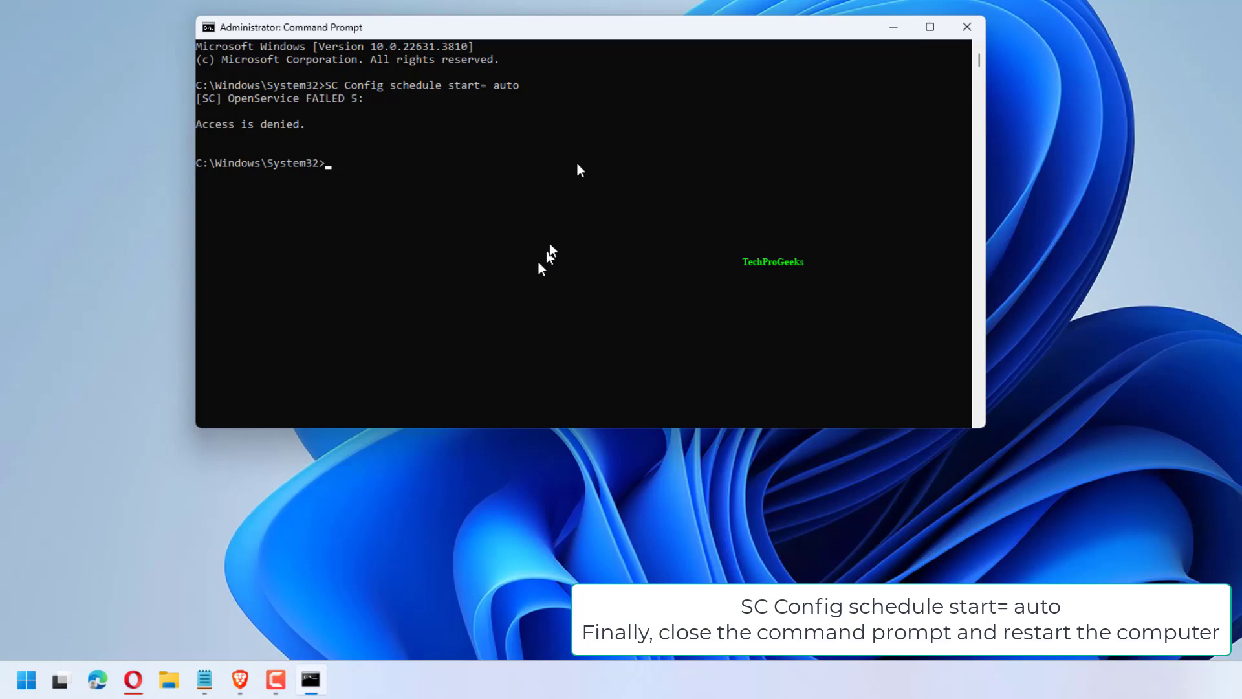
# - Close Command Prompt after 'SC Config schedule start= auto' returns Access is denied
pyautogui.click(966, 26)
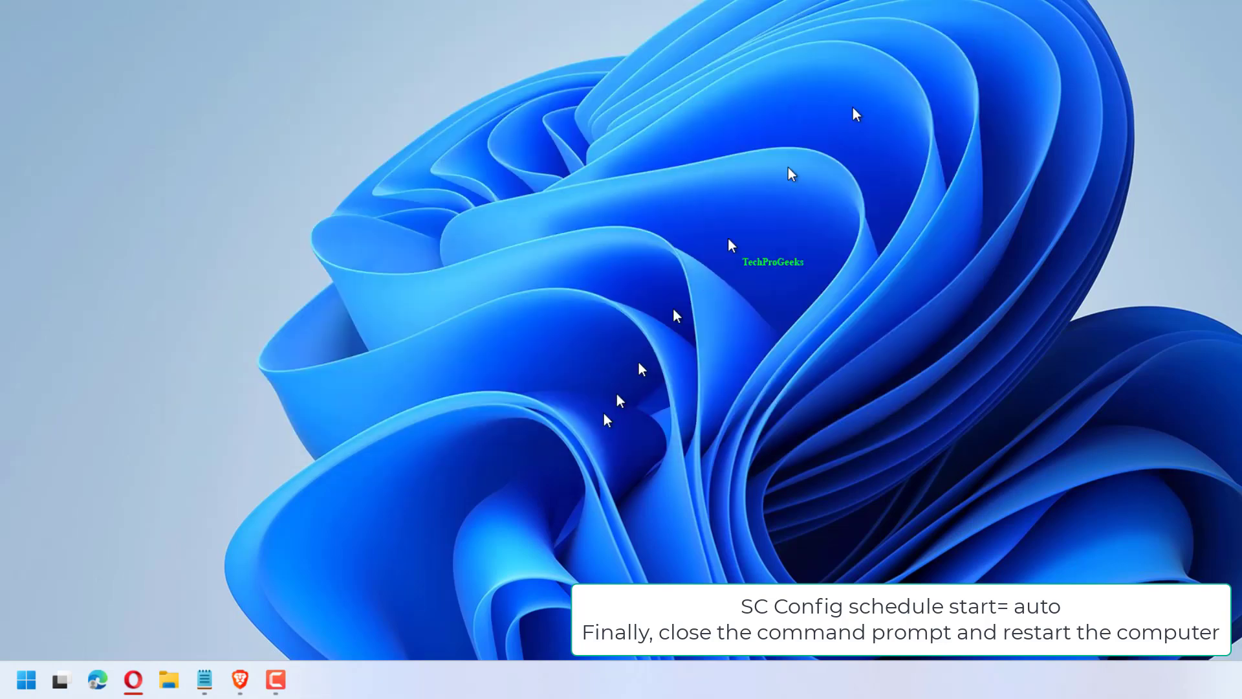
pyautogui.click(26, 679)
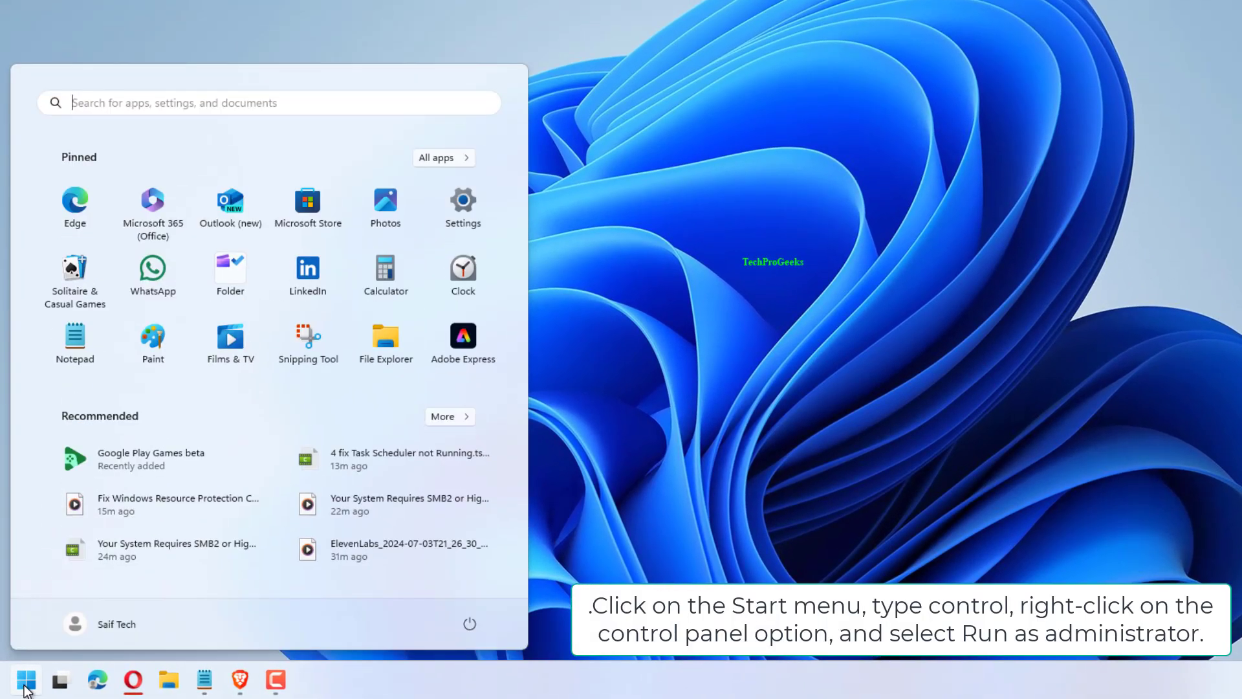
# - Search cmd and run Command Prompt as administrator again
pyautogui.write('cmd')
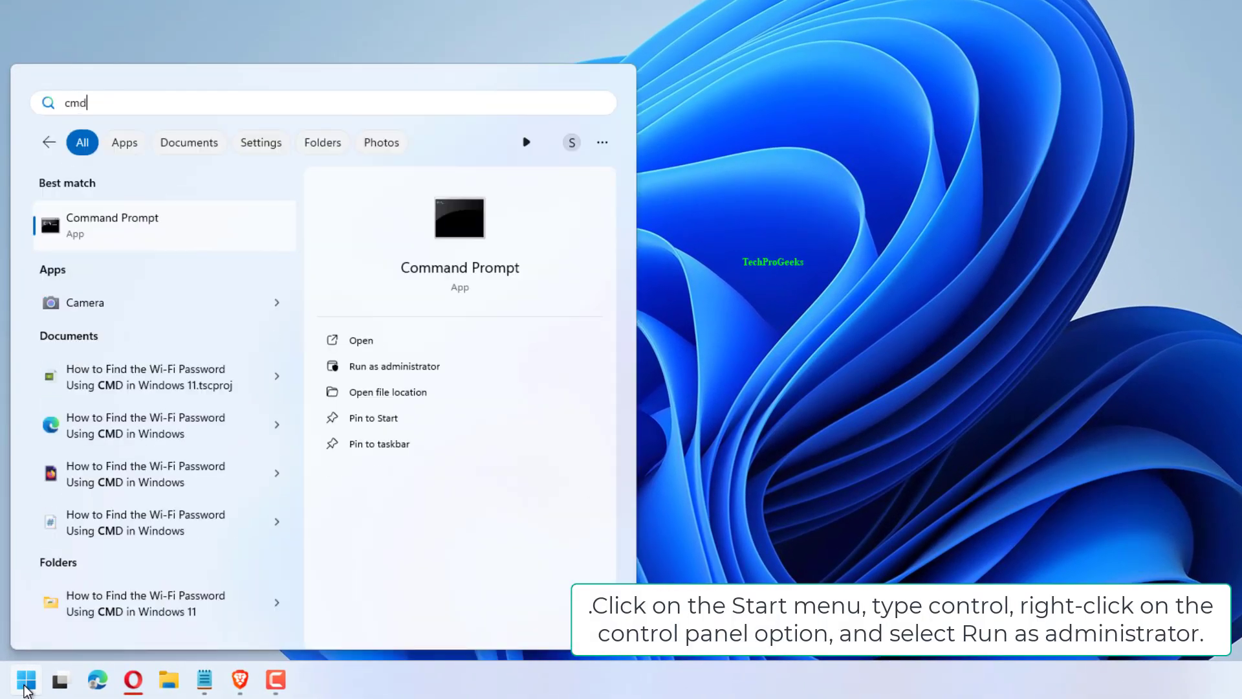
pyautogui.rightClick(112, 225)
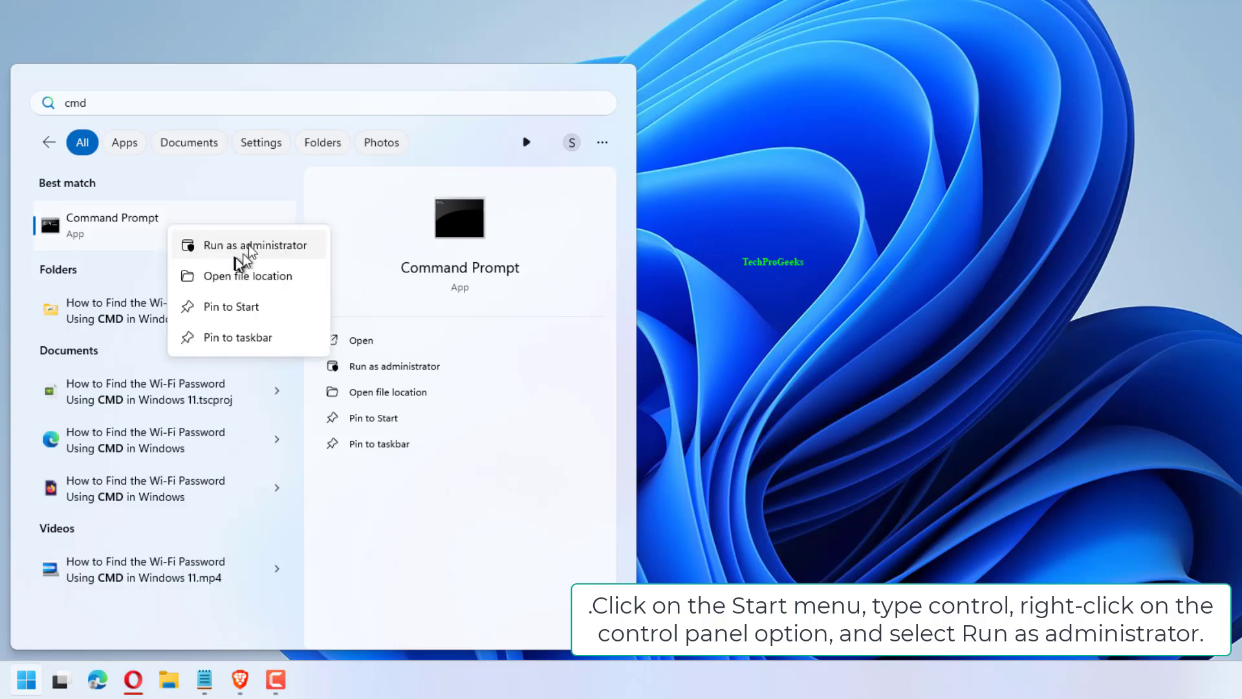
pyautogui.click(255, 244)
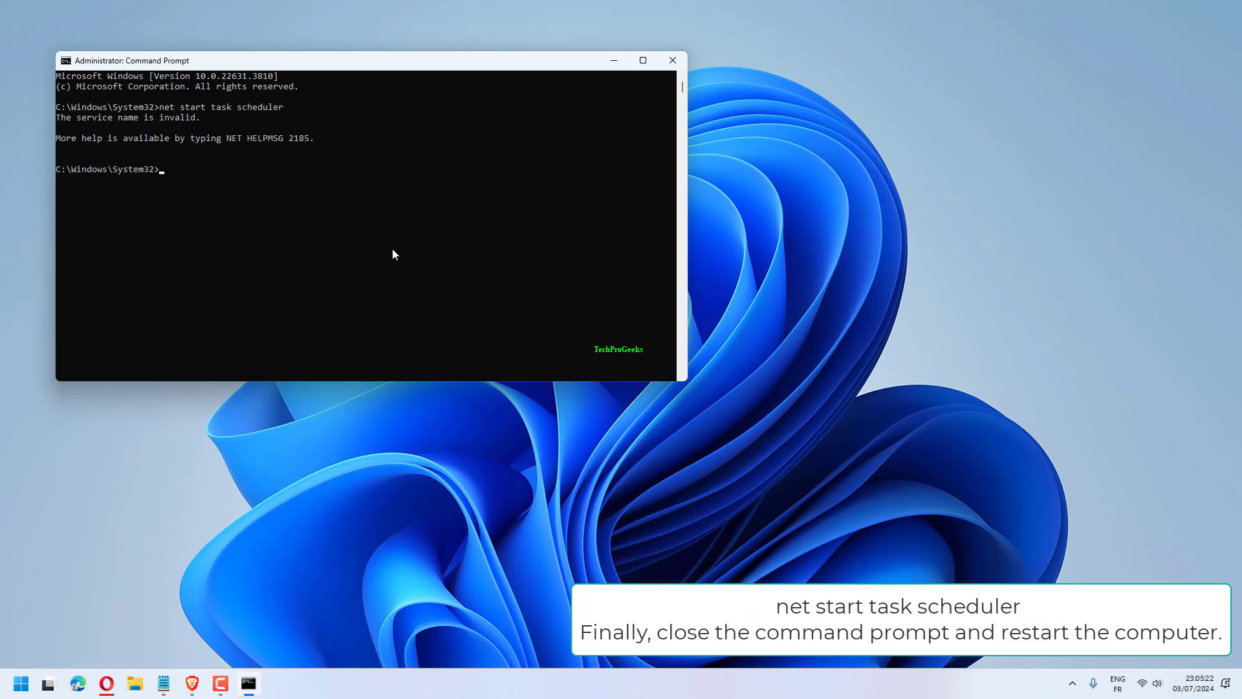
# - Close Command Prompt after 'net start task scheduler' fails, then open power options
pyautogui.click(672, 61)
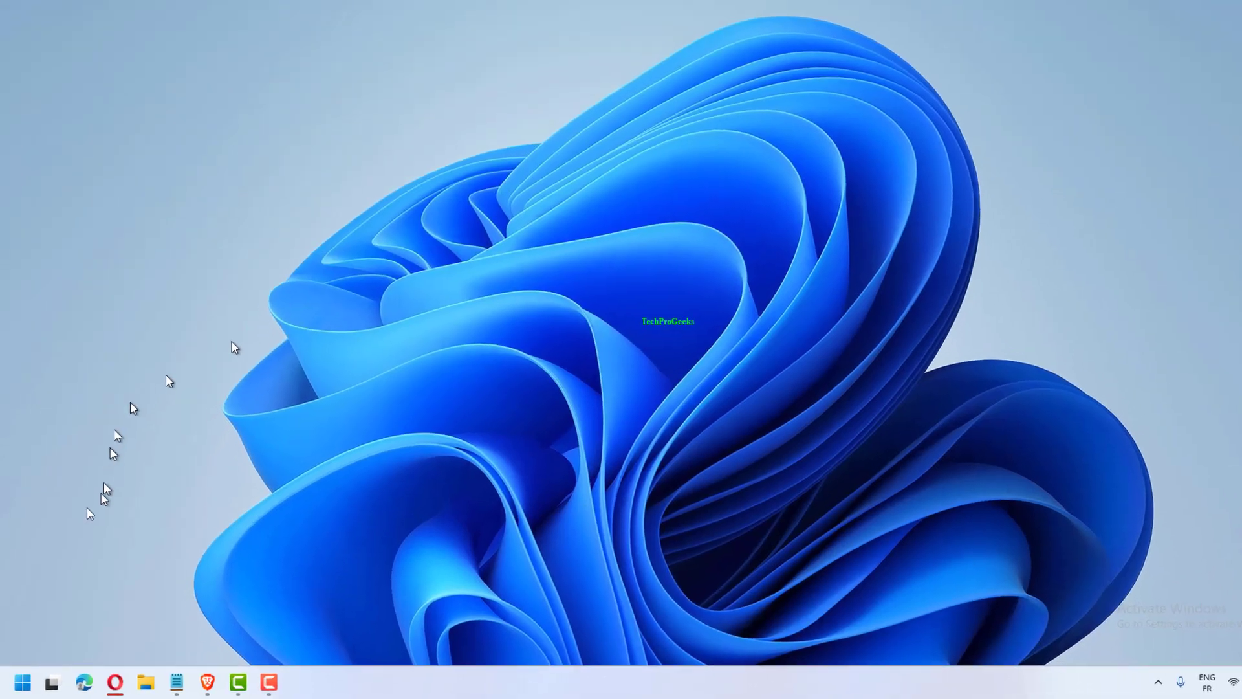
pyautogui.click(469, 624)
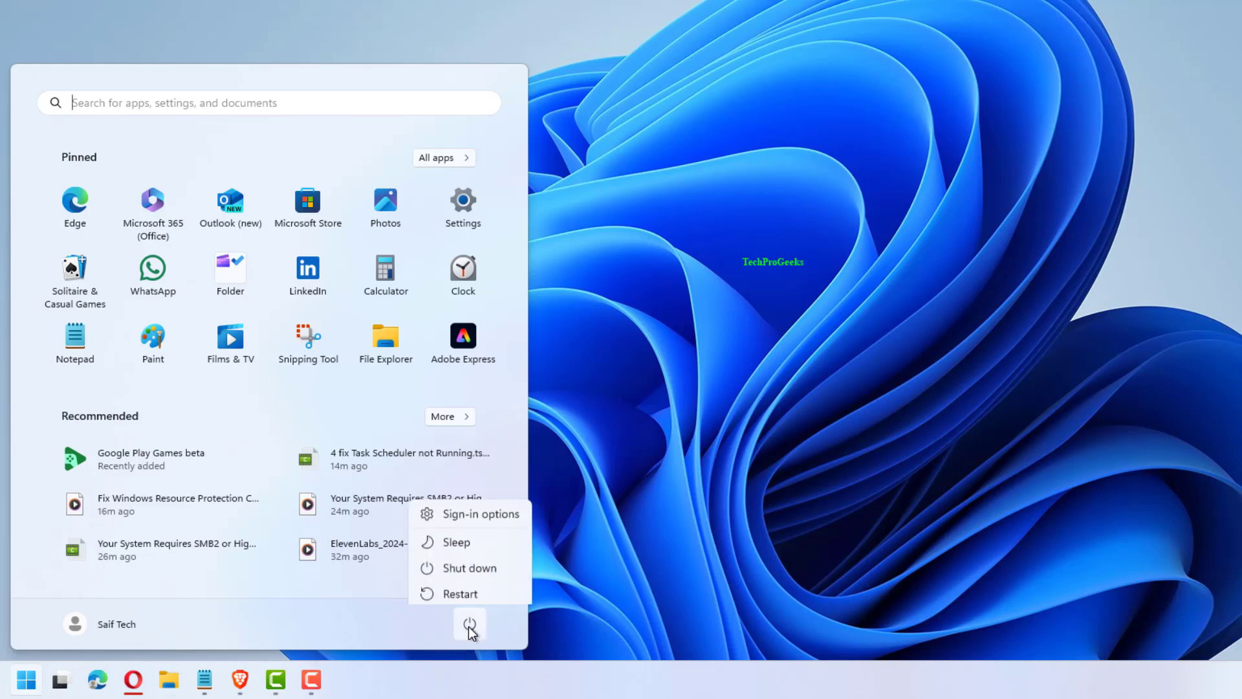